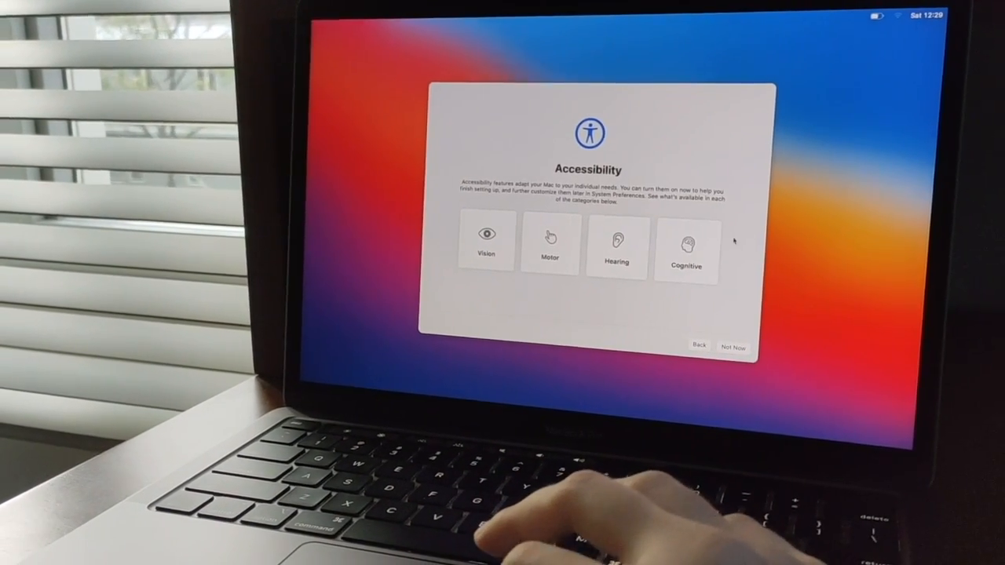
In Cognitive options, choose Auto appearance and skip Speak Selection to reach Typing Feedback.
click(687, 247)
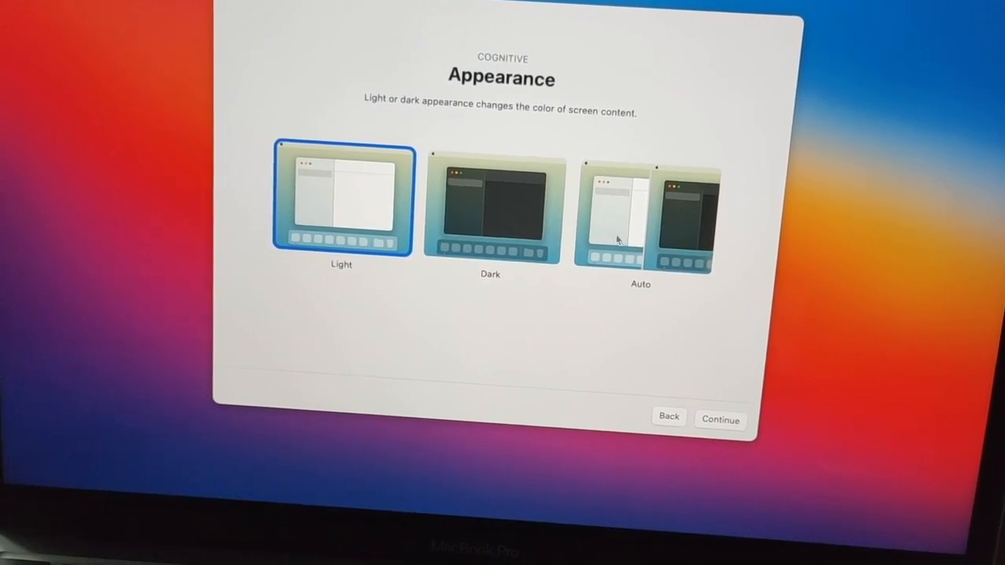
click(640, 212)
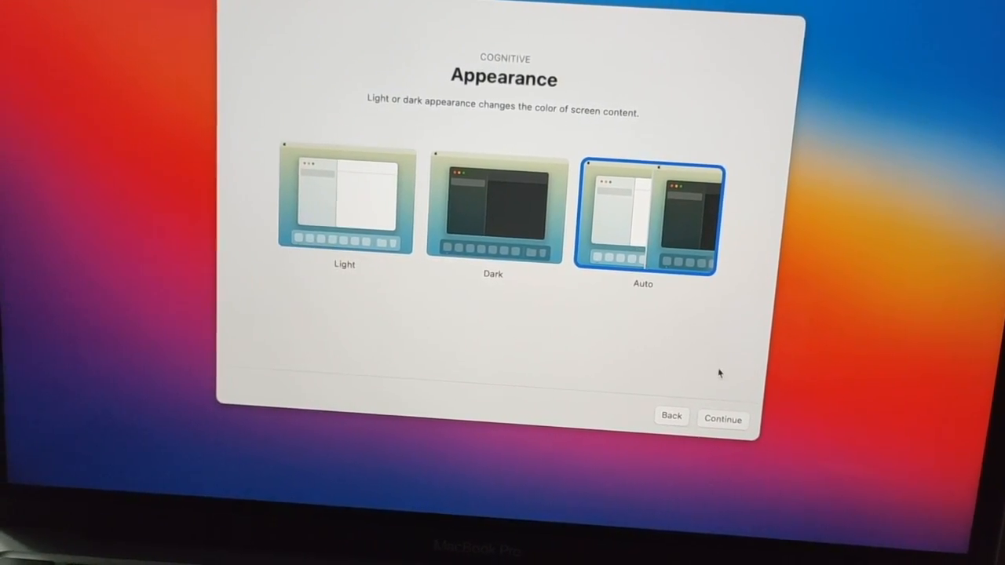
click(723, 419)
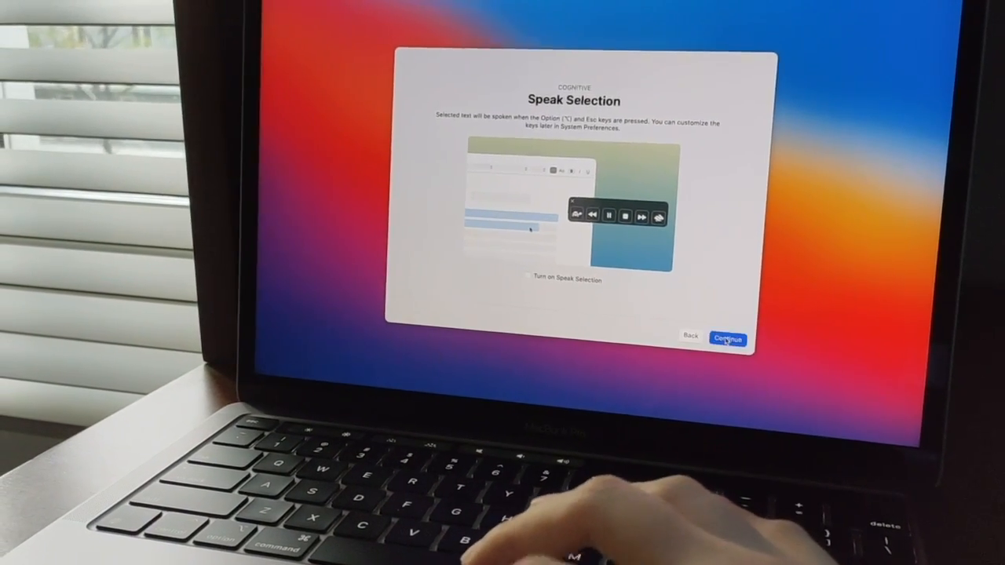
click(731, 337)
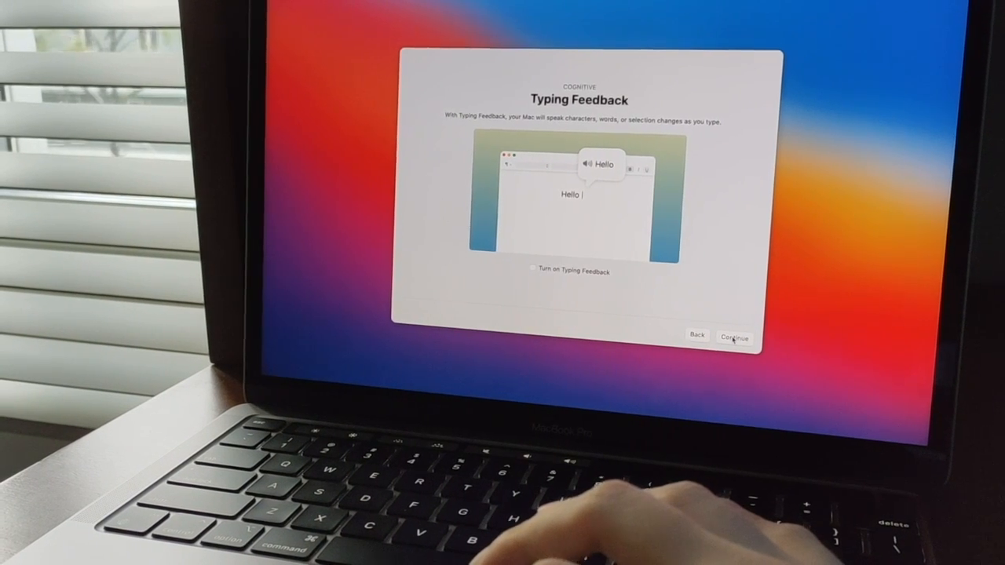
Skip Typing Feedback and leave VoiceOver, Zoom and Hover Text off.
click(733, 338)
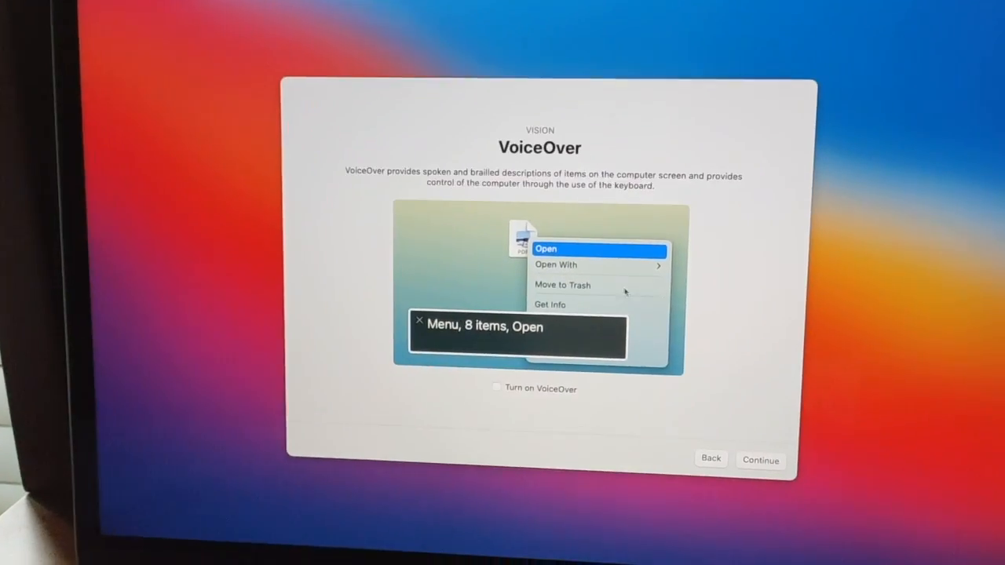
click(760, 461)
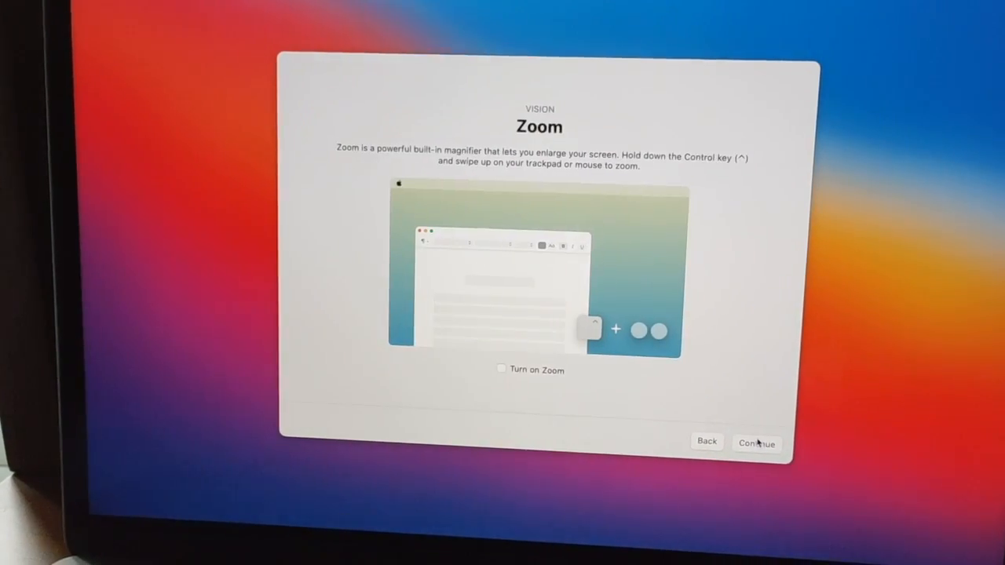
click(758, 442)
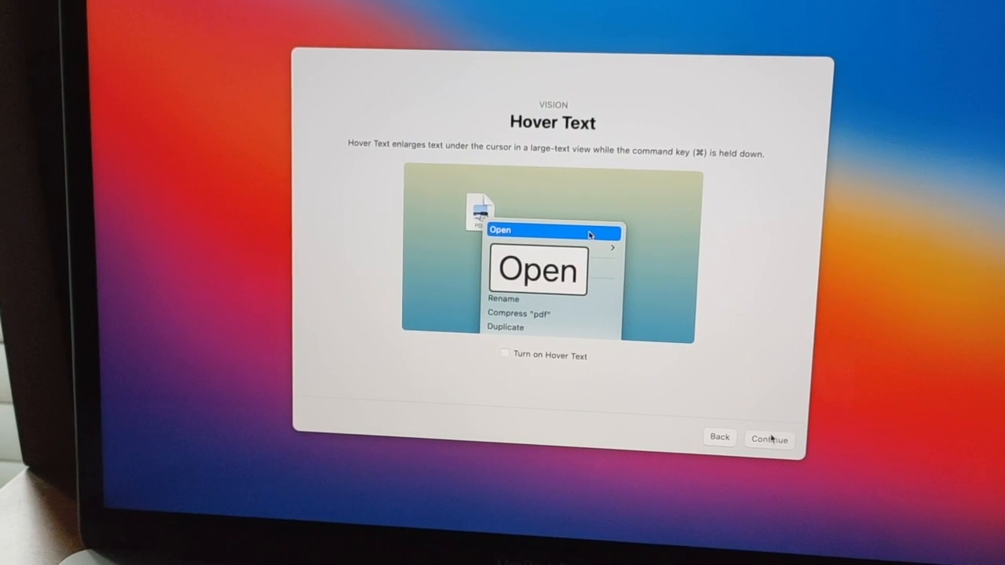
click(770, 439)
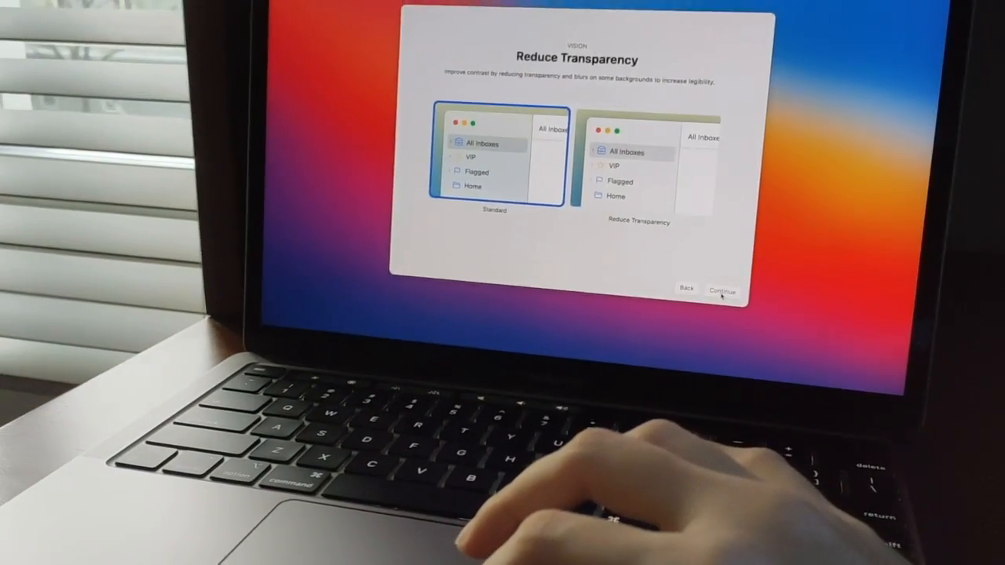
Keep standard transparency, contrast and motion, then leave the Accessibility overview for Wi-Fi.
click(722, 290)
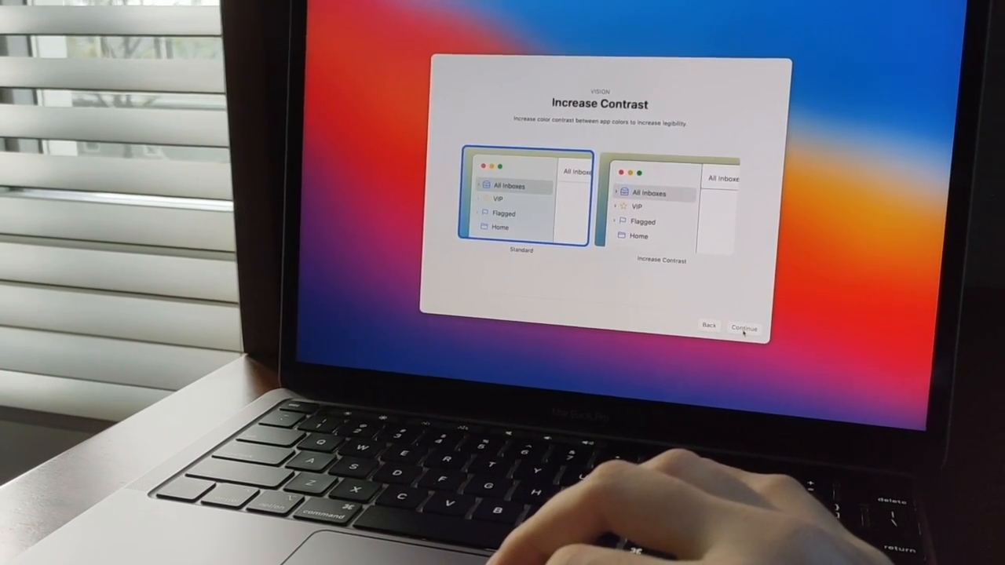
click(744, 327)
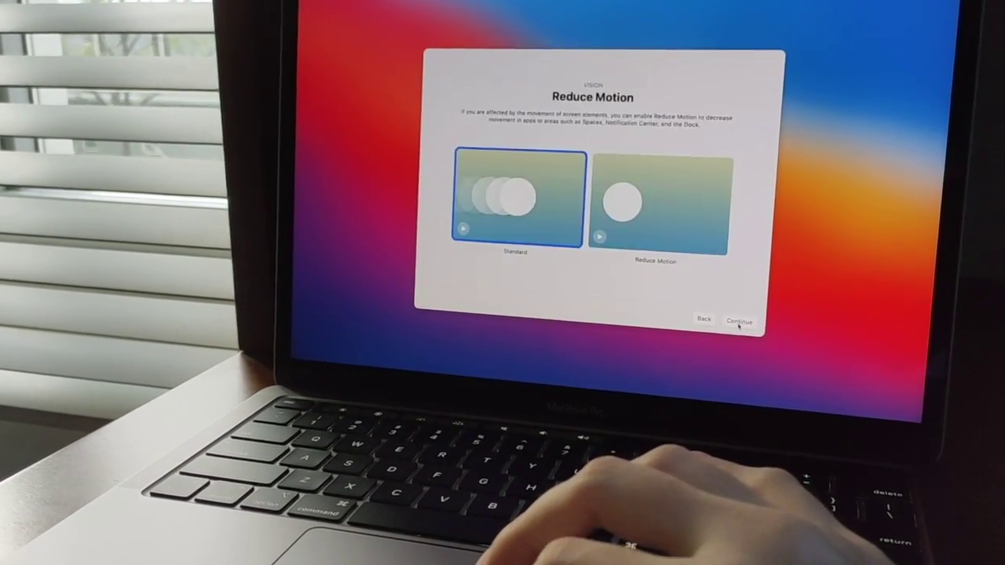
click(736, 321)
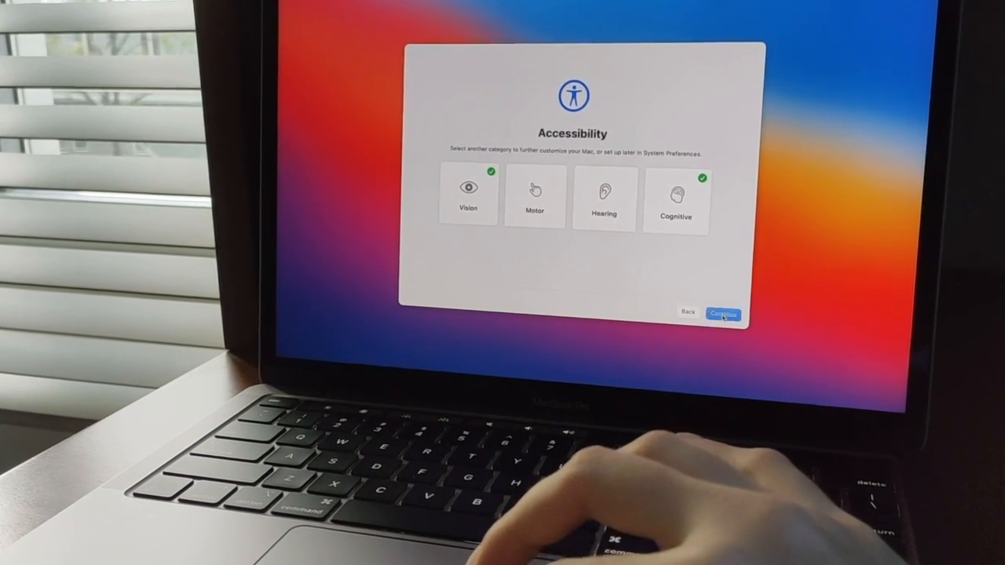
click(723, 313)
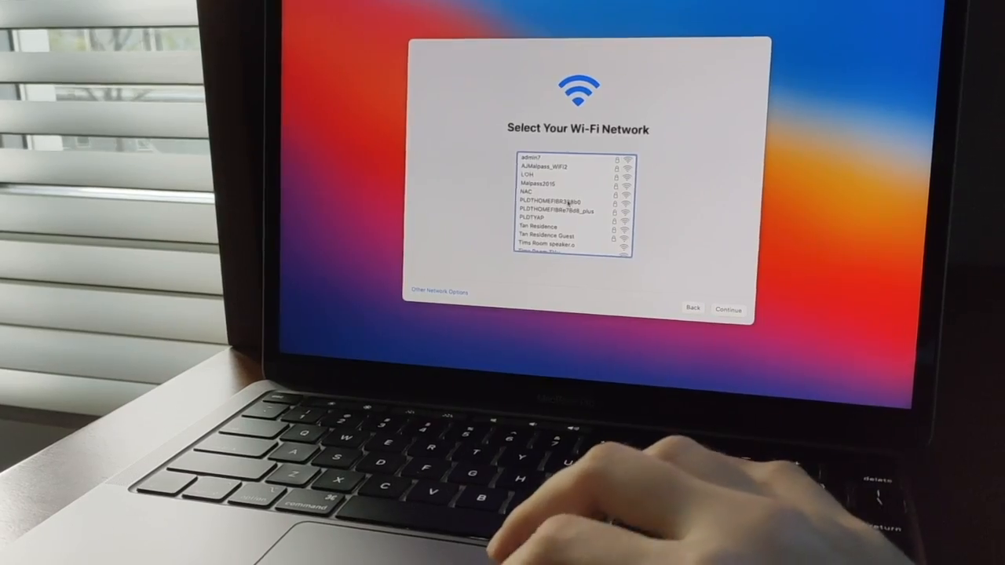